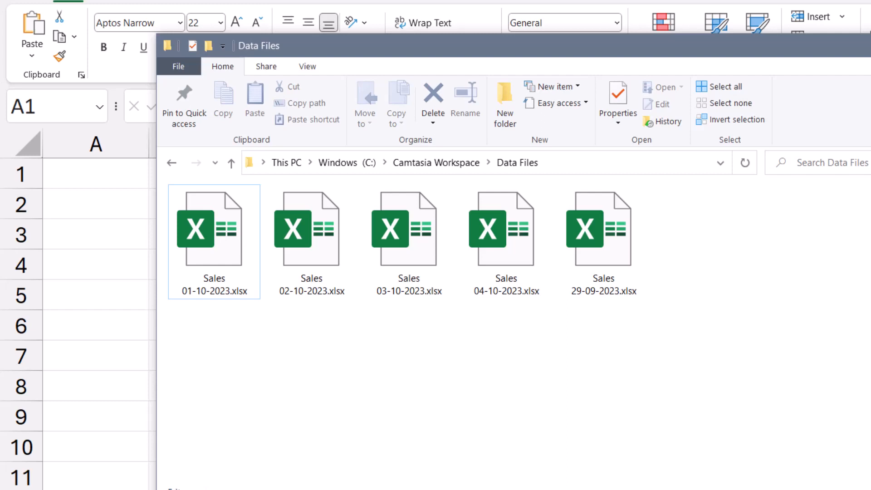
- Review the five dated Sales workbooks in the Data Files folder, then close File Explorer
click(214, 228)
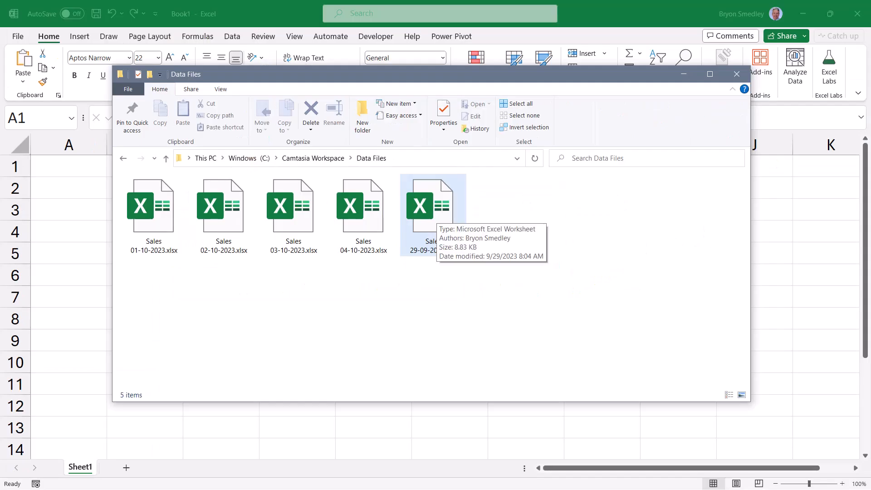
double_click(433, 204)
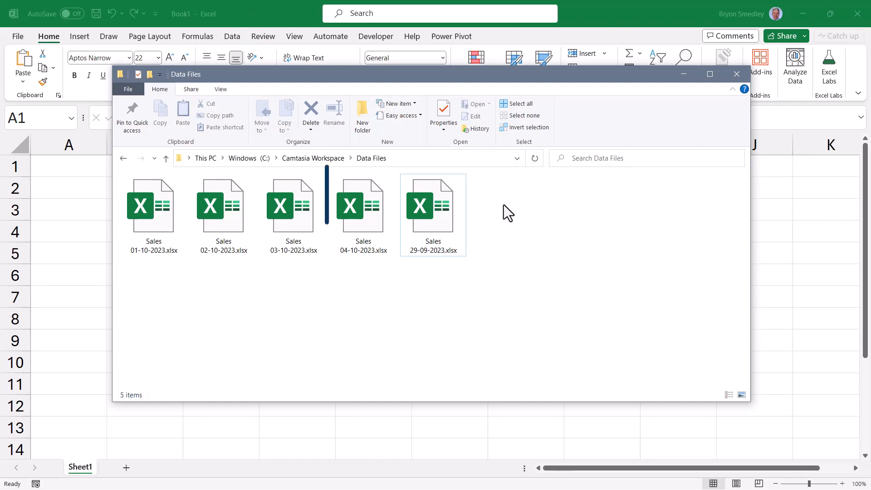
click(363, 206)
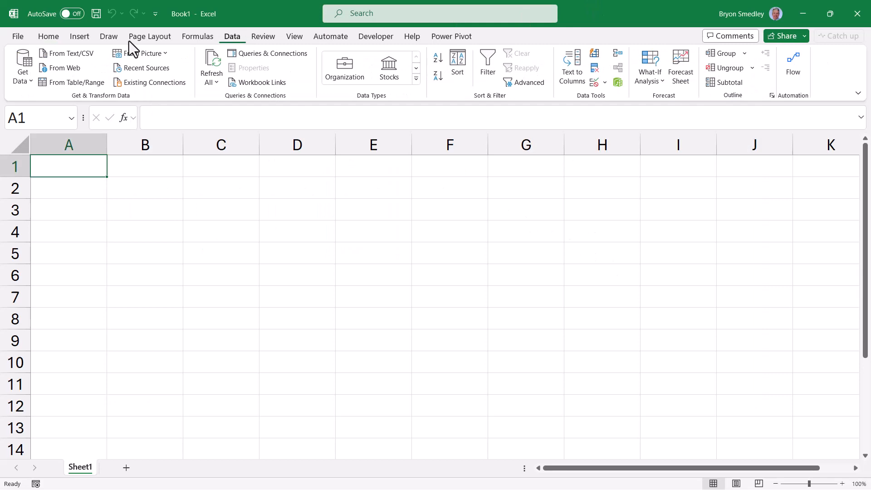
- Import the Data Files folder via Get Data > From Folder into the Power Query Editor
click(22, 64)
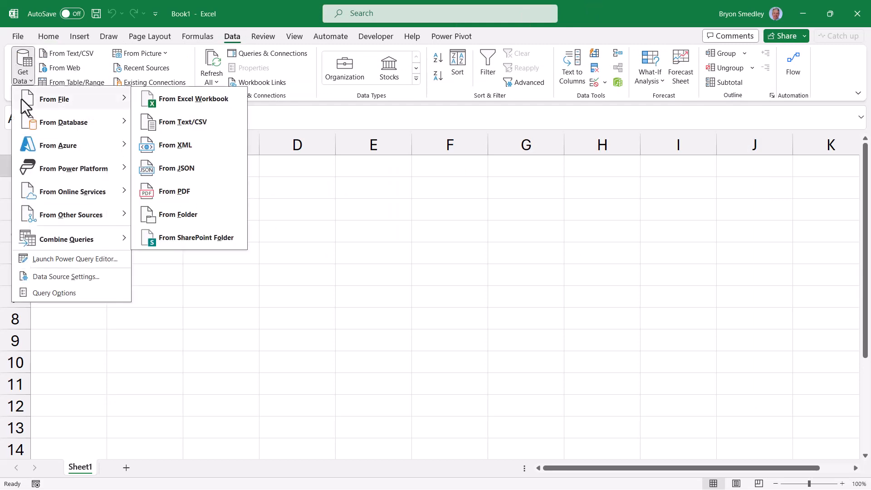
click(354, 172)
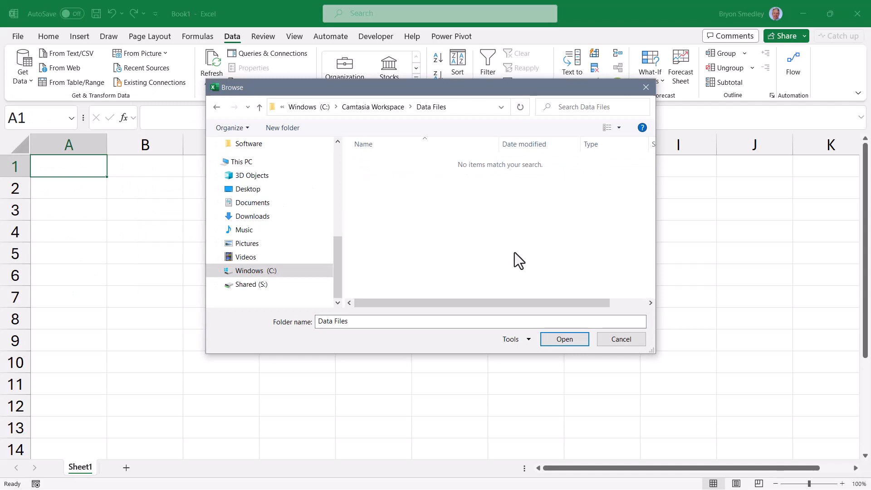
click(563, 338)
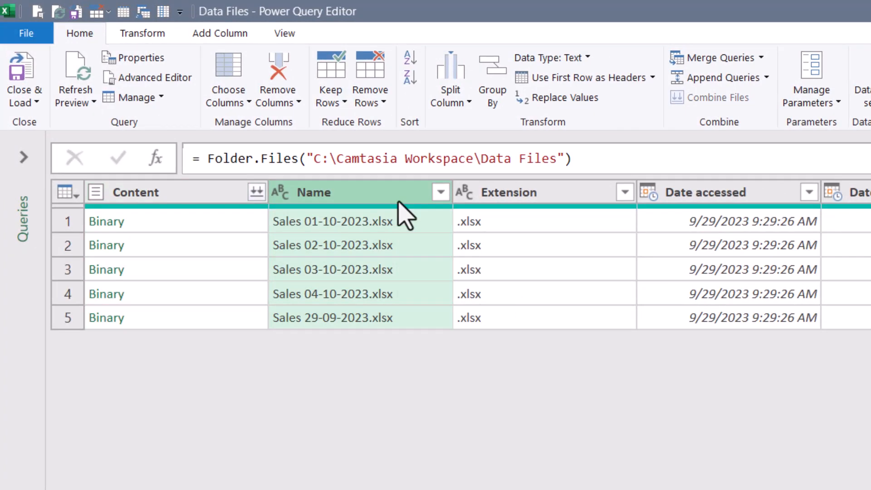
mouse_move(563, 487)
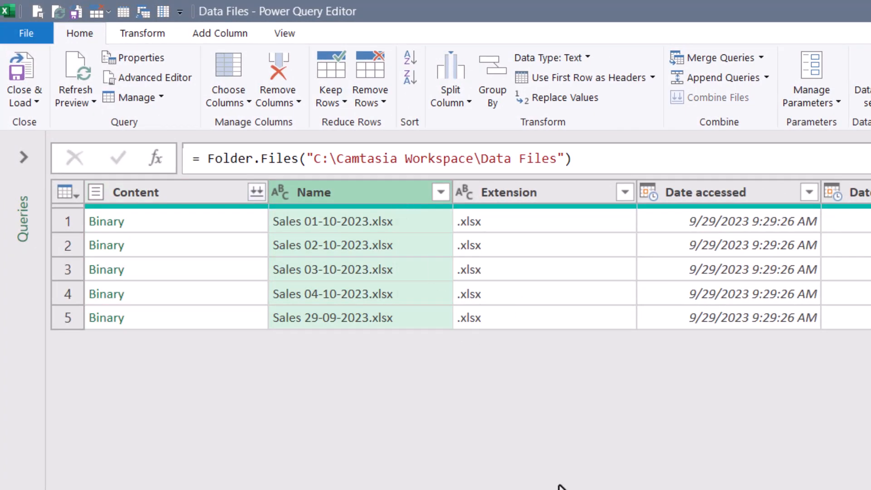
- Filter Date created with Is Latest so only Sales 04-10-2023.xlsx remains
scroll(right, 3)
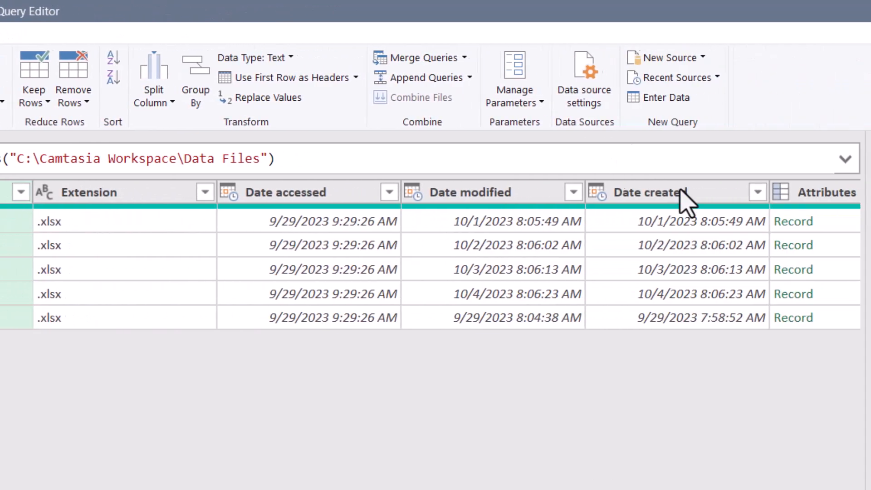
click(644, 191)
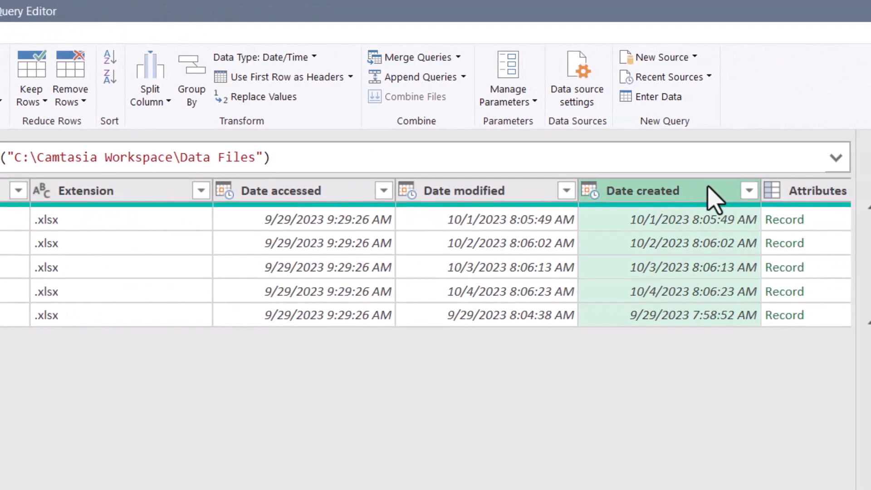
click(749, 191)
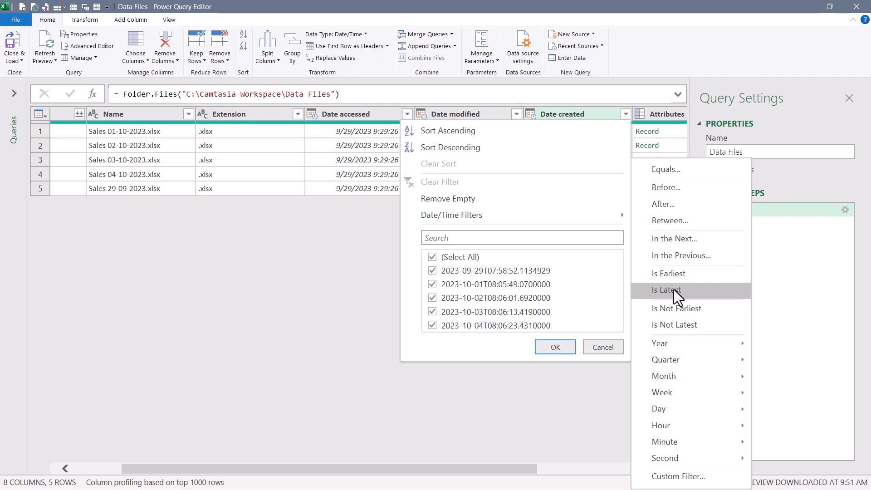
click(666, 290)
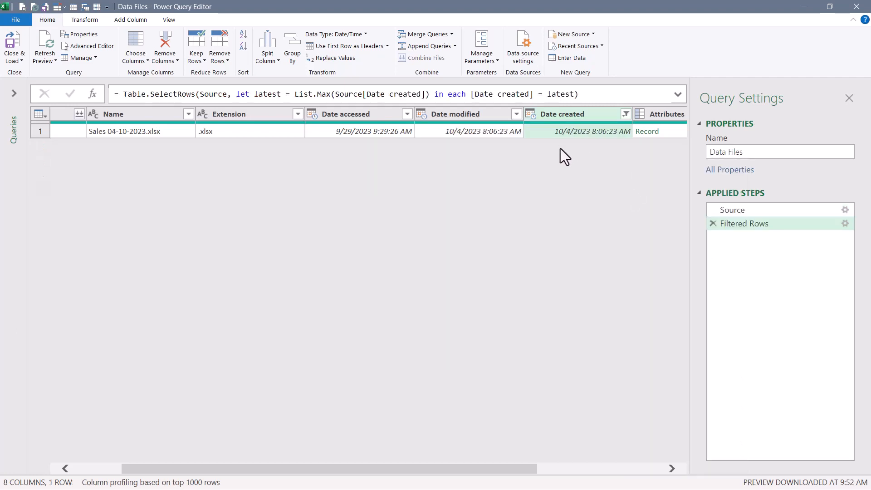
mouse_move(497, 410)
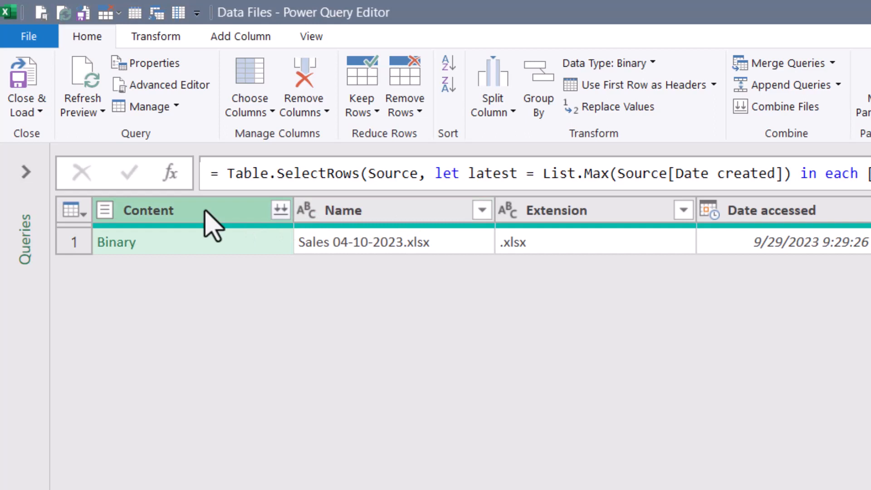
- Remove all columns except Name and Content, then delete the unwanted Reordered Columns step
click(361, 210)
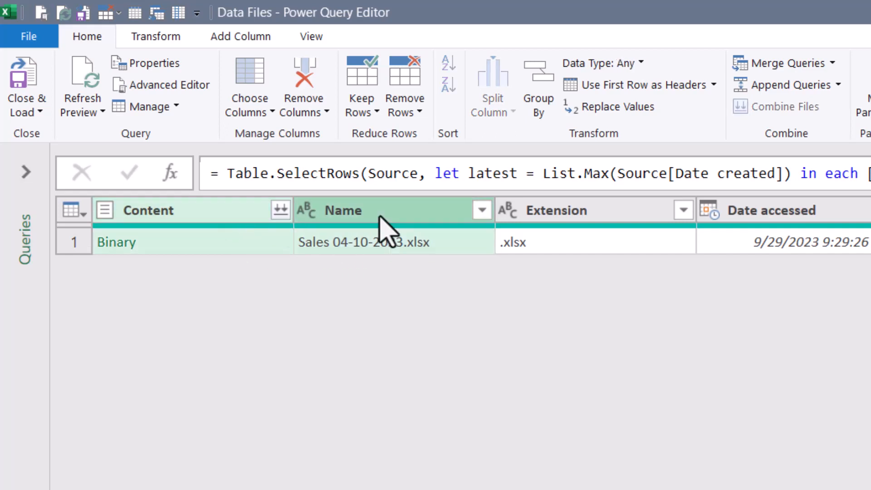
right_click(382, 210)
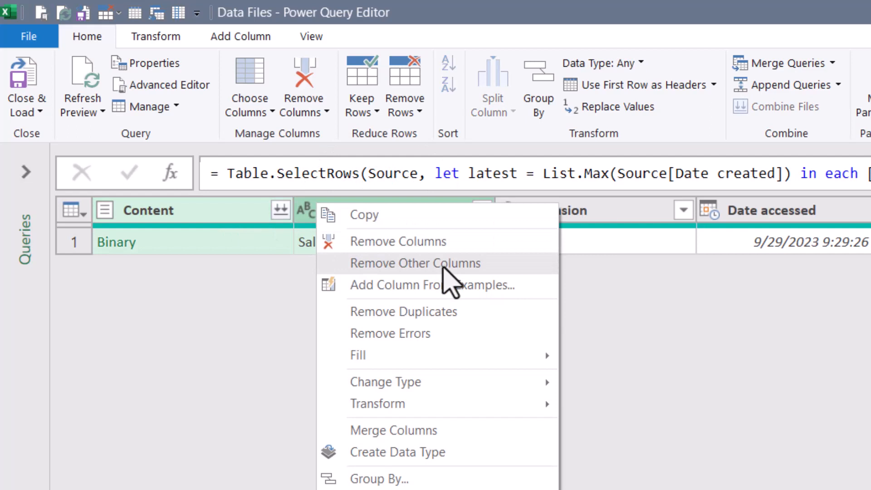
click(415, 263)
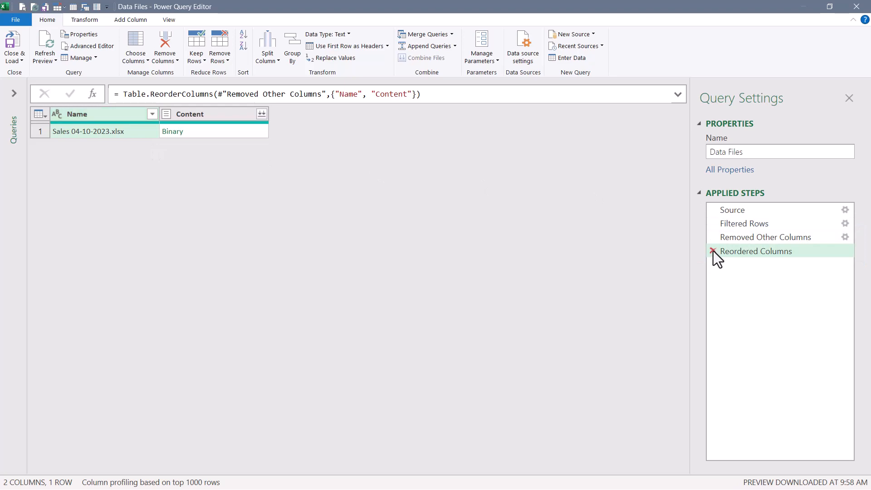
click(713, 251)
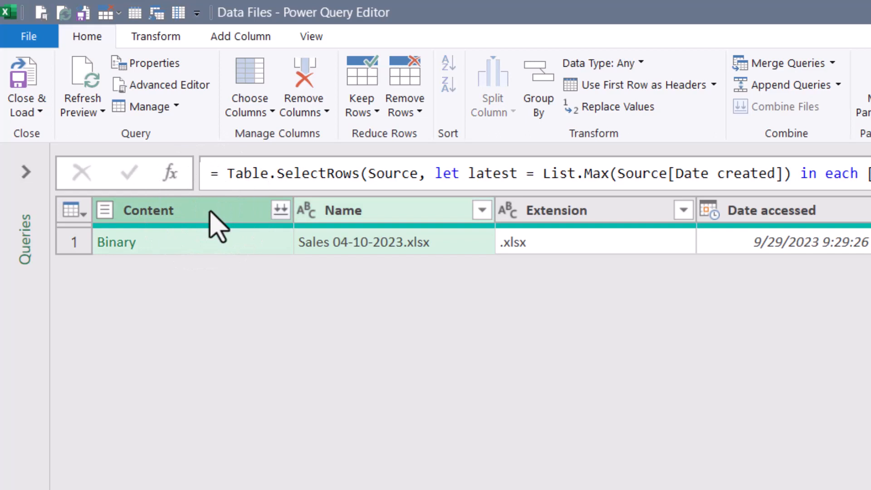
- Redo Remove Other Columns so only Name and Content are kept
click(345, 210)
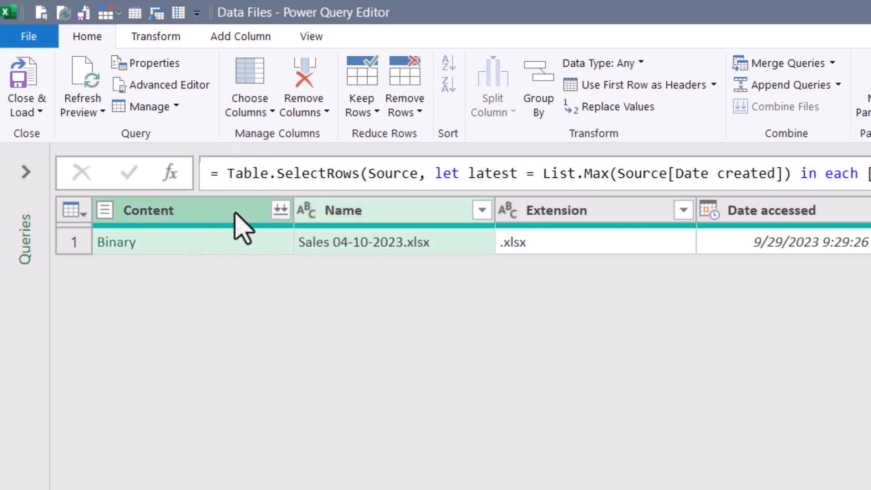
right_click(155, 210)
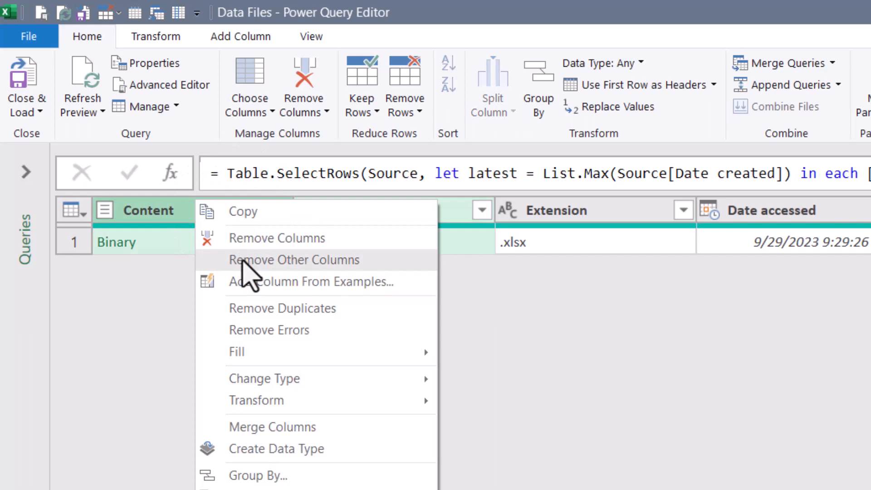
click(294, 260)
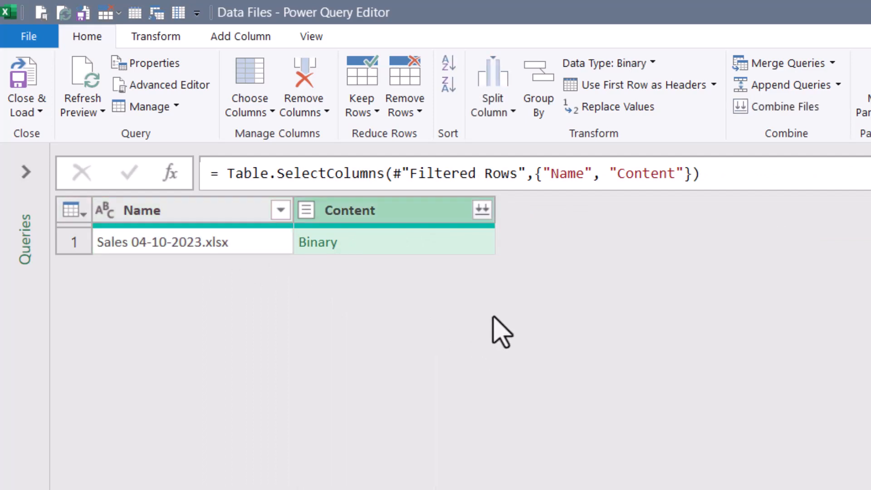
mouse_move(240, 50)
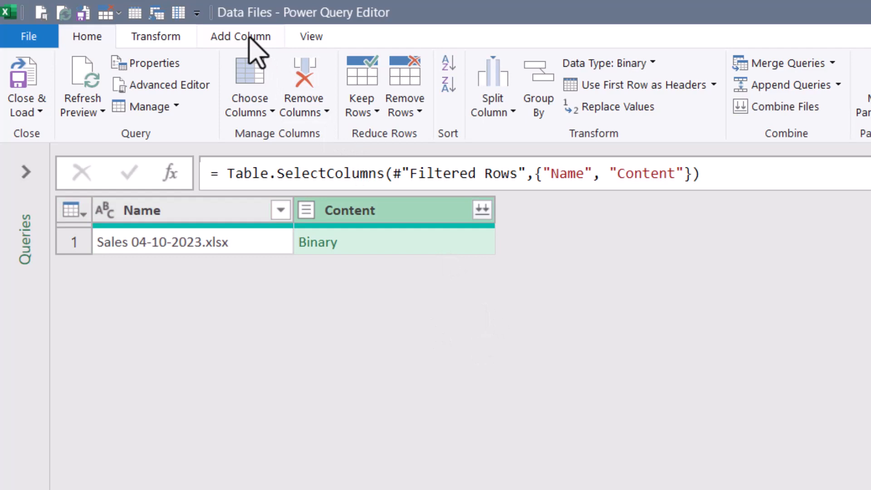
- Add a Custom column with the formula Excel.Workbook([Content])
click(239, 36)
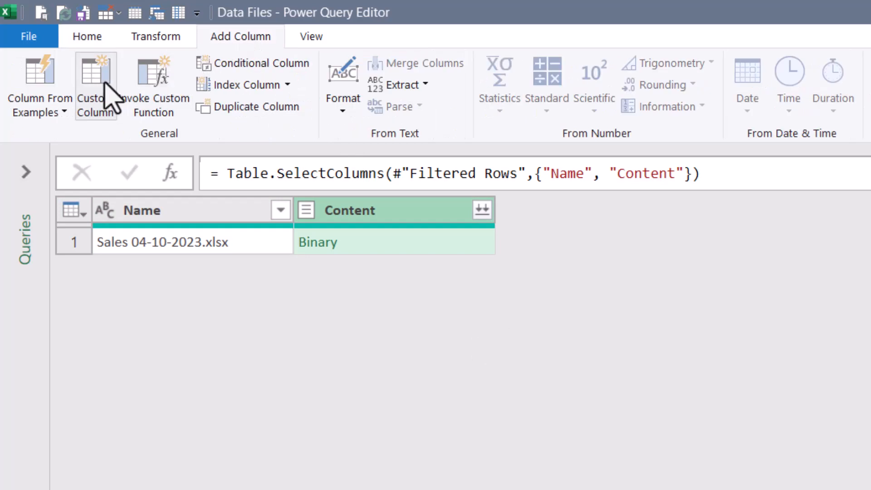
click(95, 86)
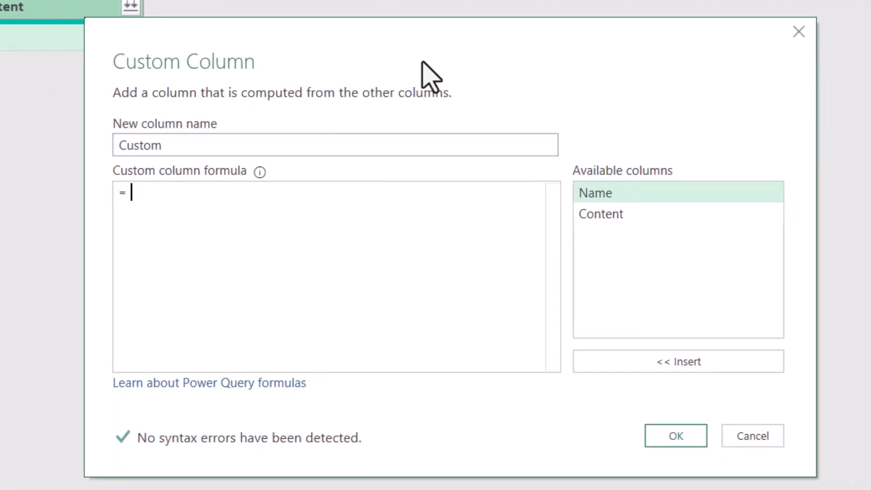
text(exc)
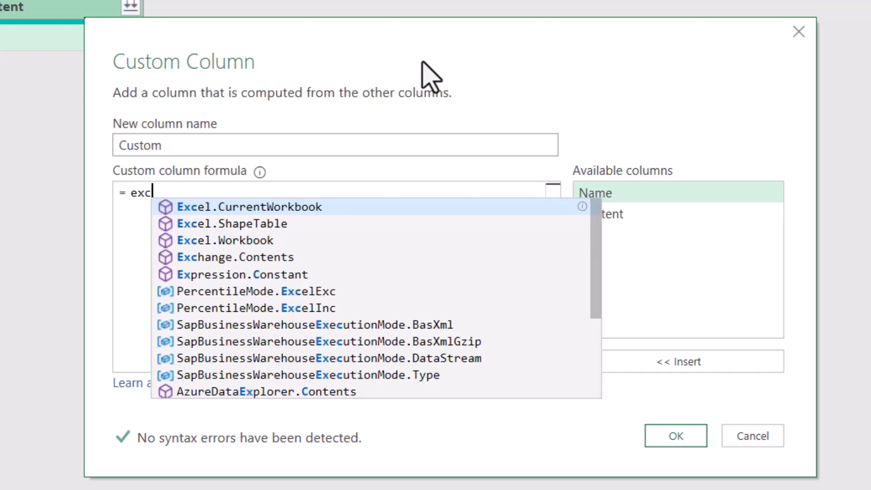
click(225, 239)
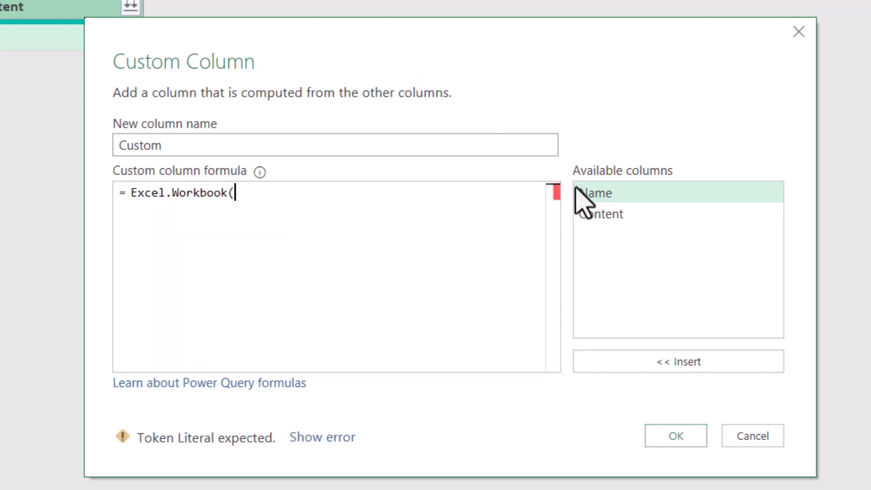
double_click(600, 213)
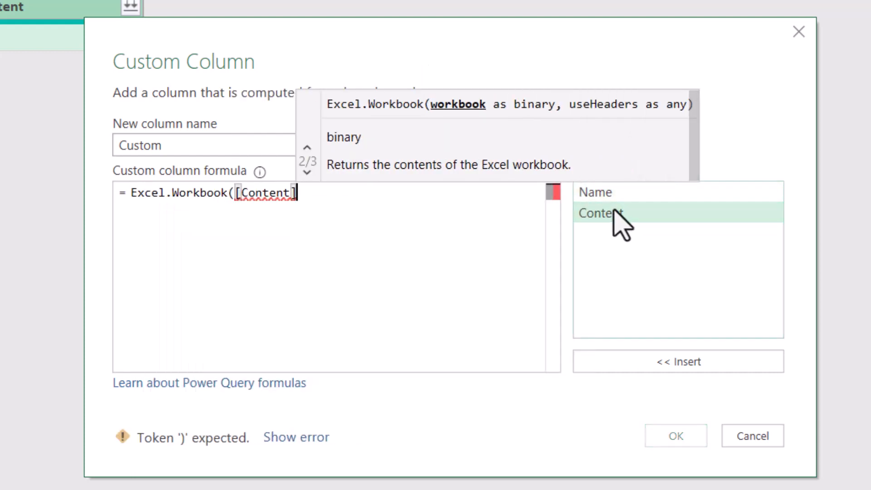
click(675, 435)
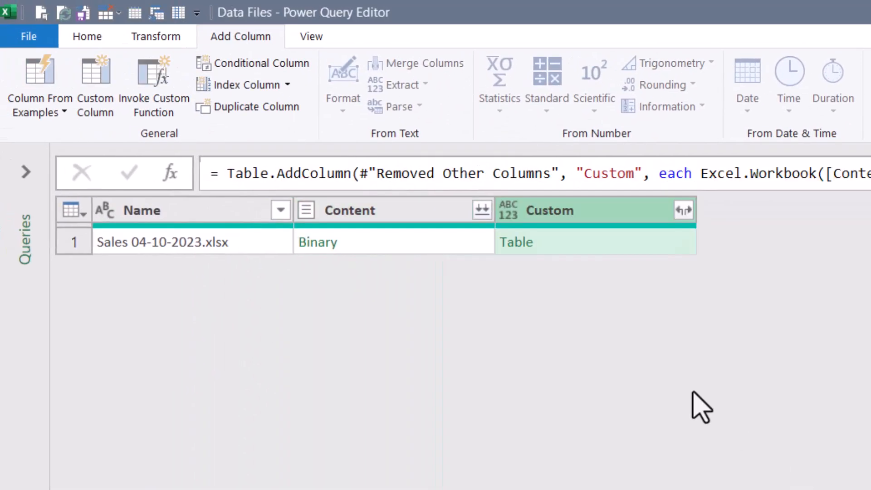
mouse_move(662, 369)
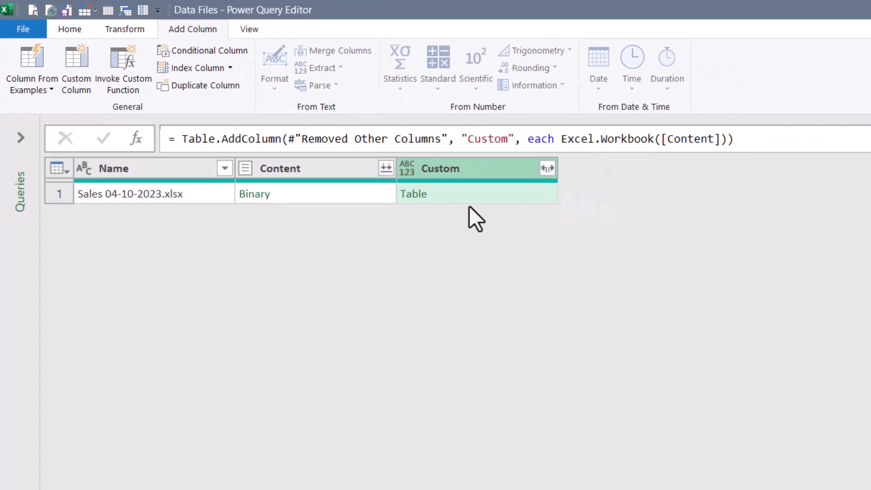
- Preview the Custom Table value, then remove the Content column leaving Name and Custom
click(414, 193)
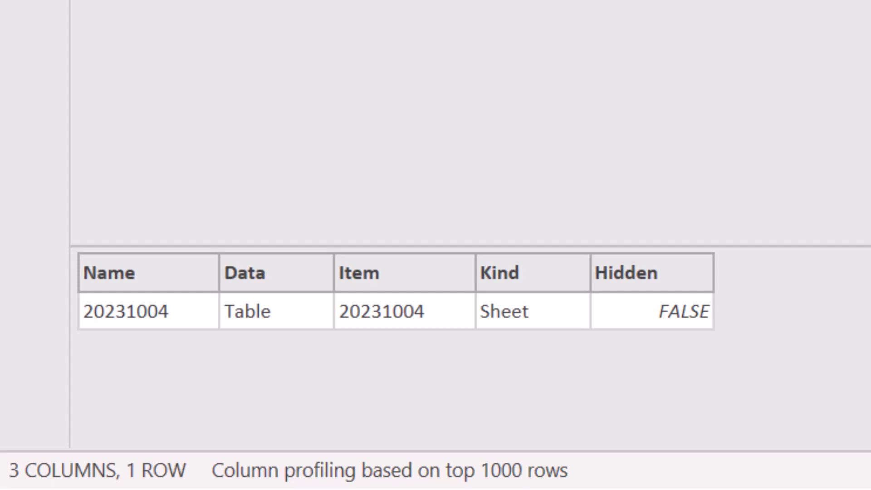
click(261, 311)
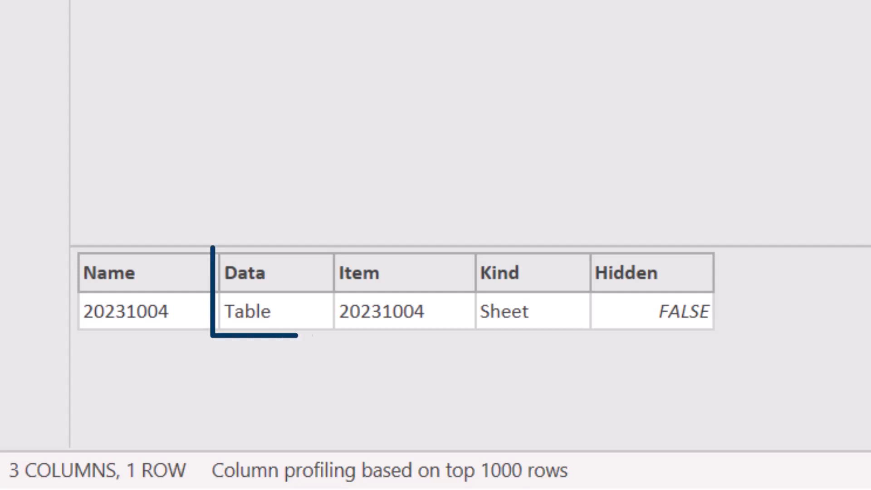
click(274, 310)
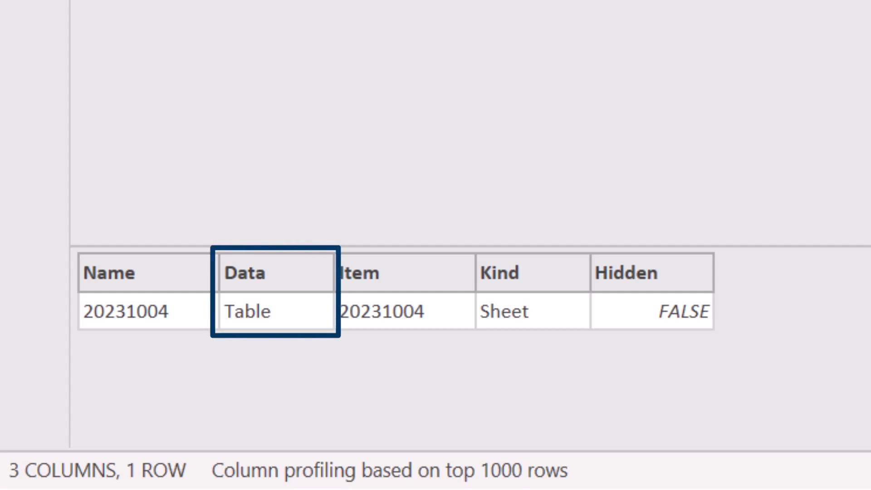
scroll(down, 3)
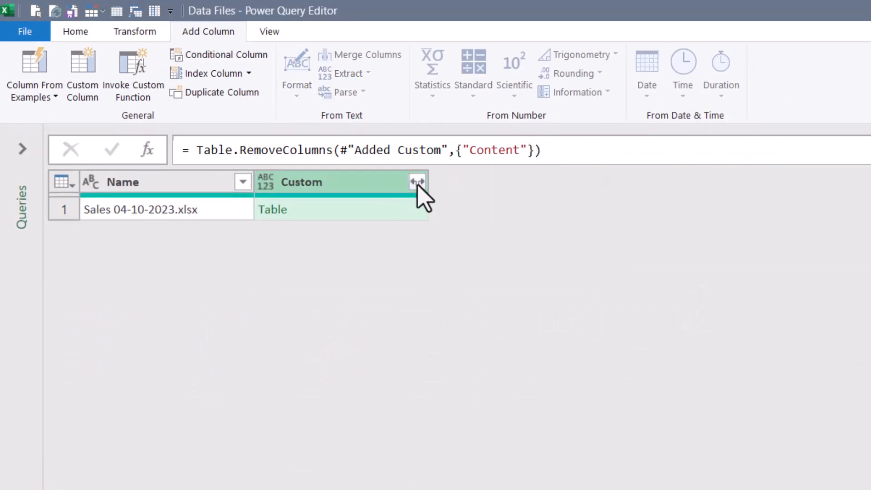
- Expand the Custom column keeping only its Data field
click(418, 181)
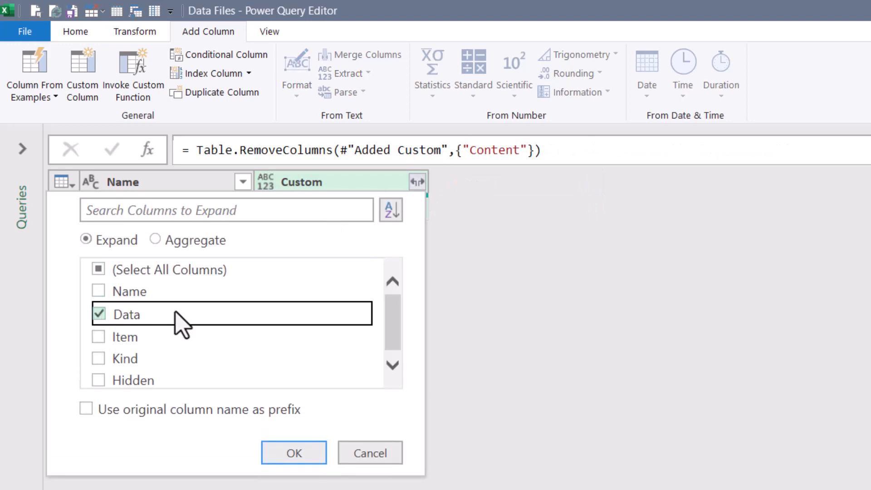
click(293, 451)
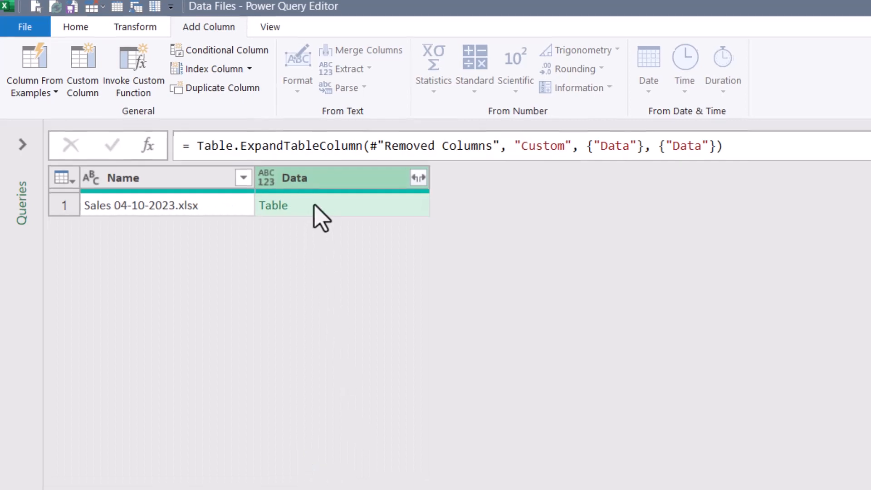
click(273, 205)
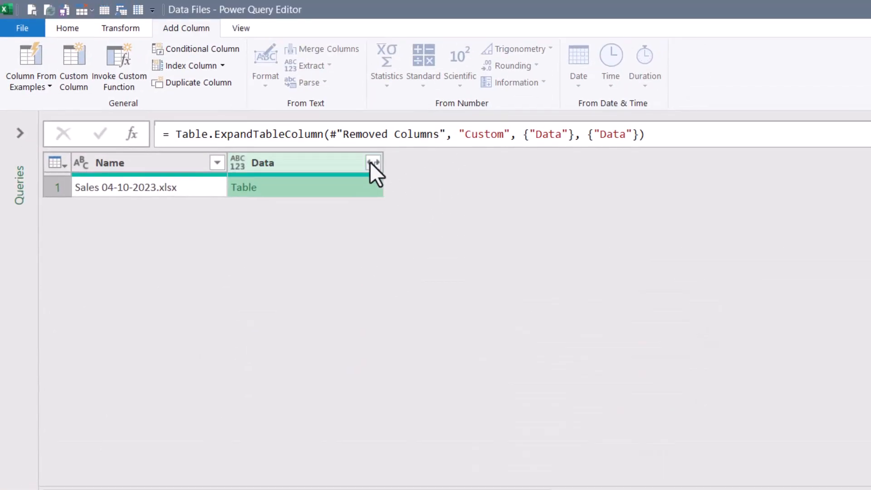
- Expand Data into all six of its columns so the sales rows appear beside Name
click(373, 162)
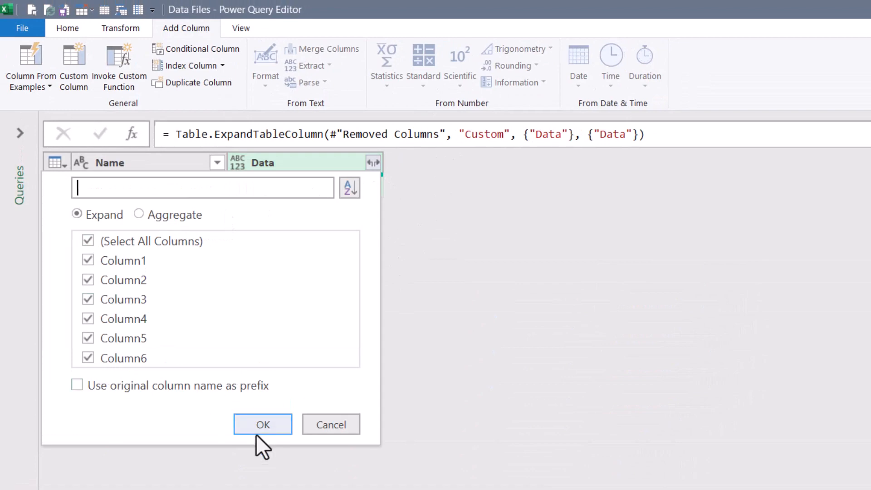
click(262, 423)
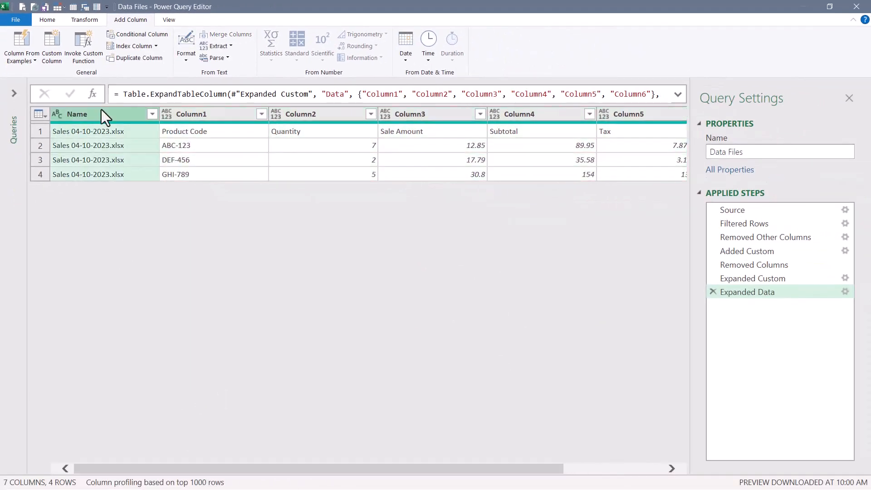
click(84, 19)
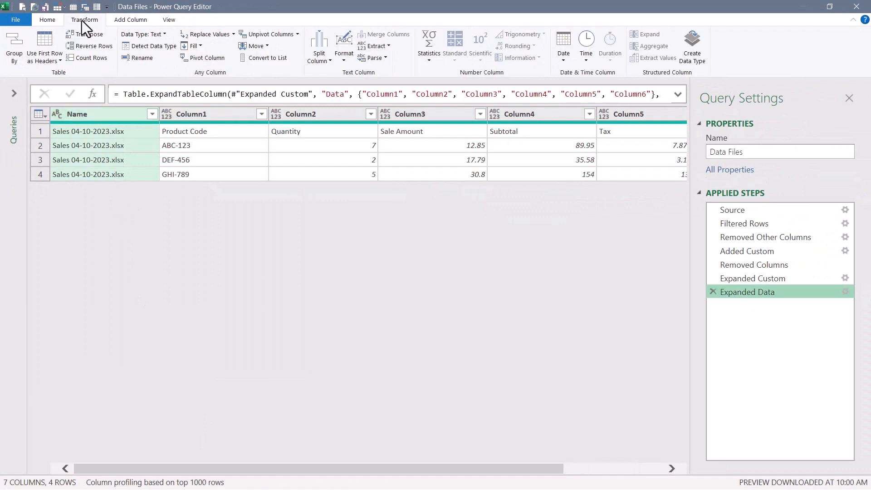
mouse_move(44, 45)
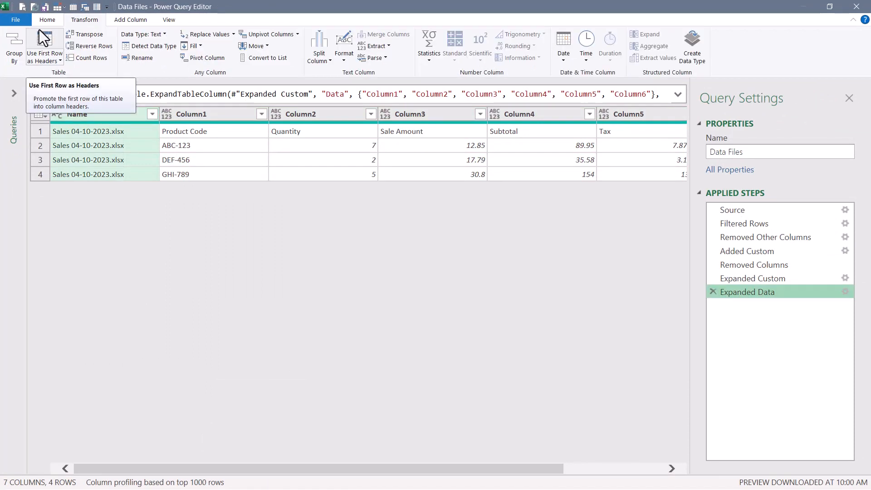
- Use the first row as headers and delete the automatic Changed Type step
click(45, 53)
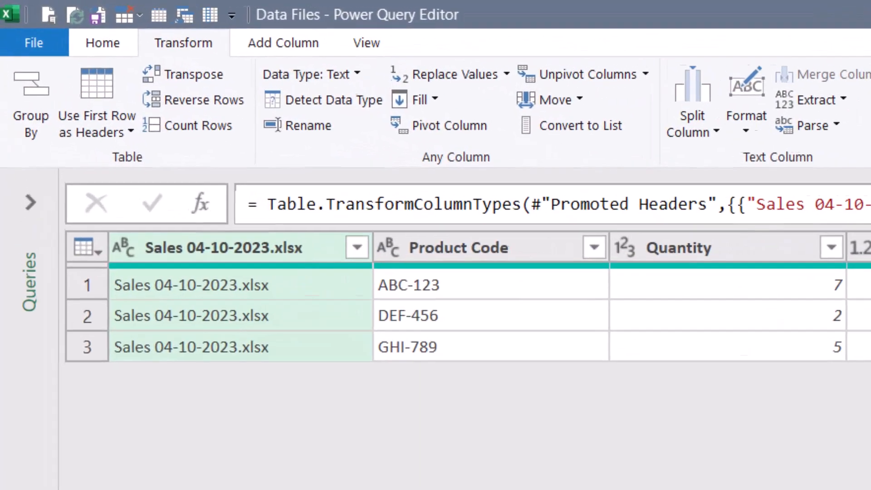
click(222, 248)
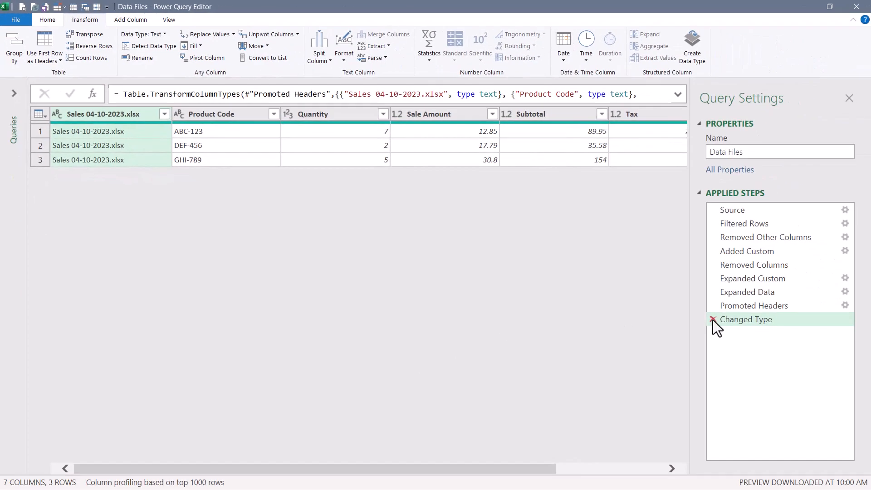
click(713, 318)
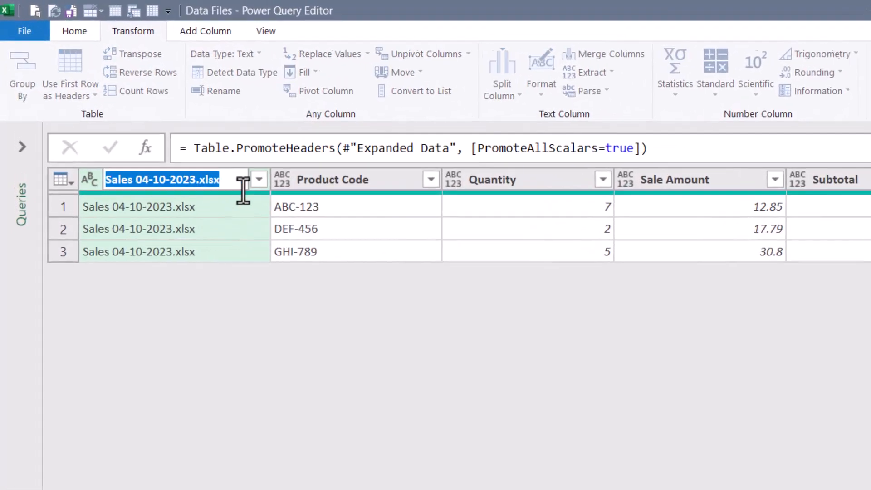
- Rename the first column from Sales 04-10-2023.xlsx to Date
text(Date)
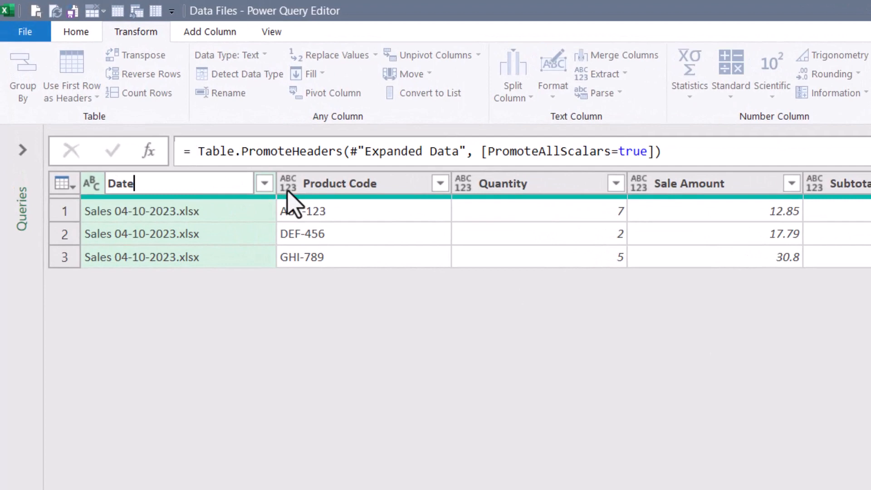
key(Return)
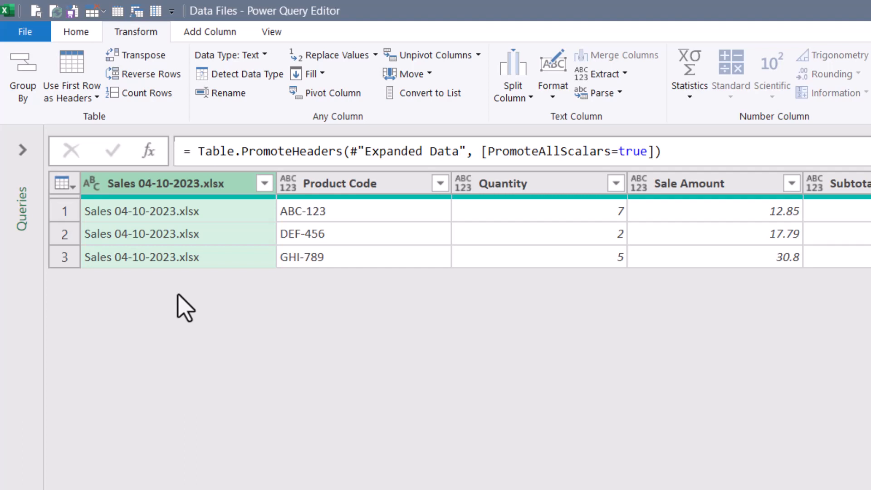
mouse_move(181, 197)
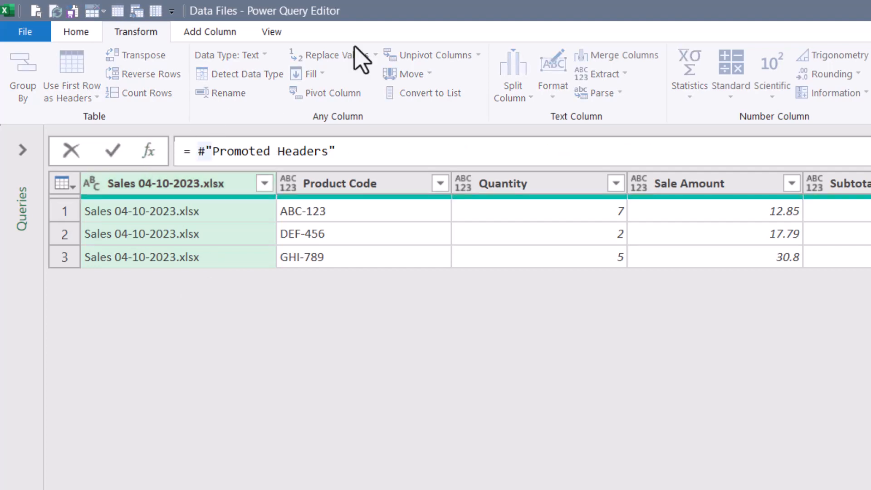
- Edit the step formula to Table.ColumnNames(#"Promoted Headers"){0} returning the first column name
click(199, 152)
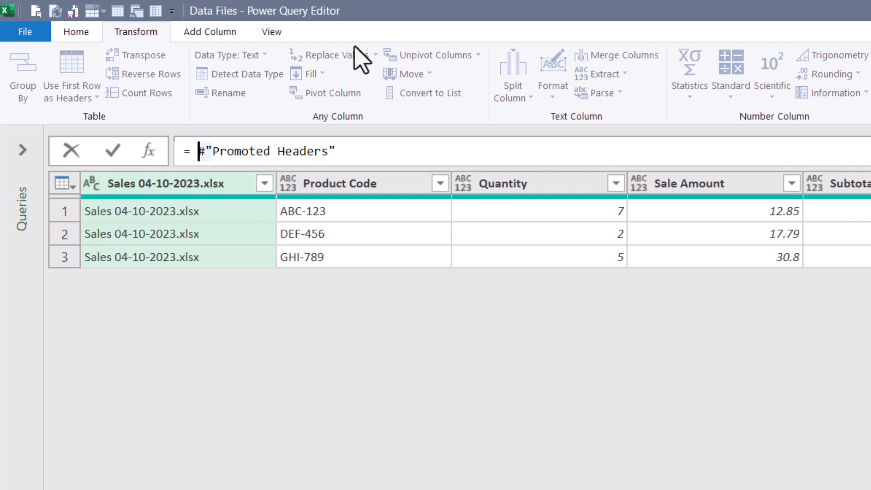
text(tabl)
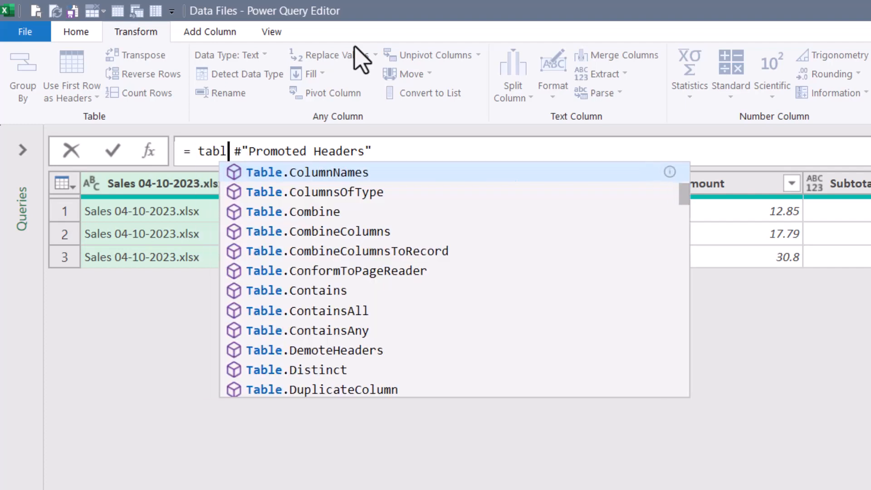
click(305, 173)
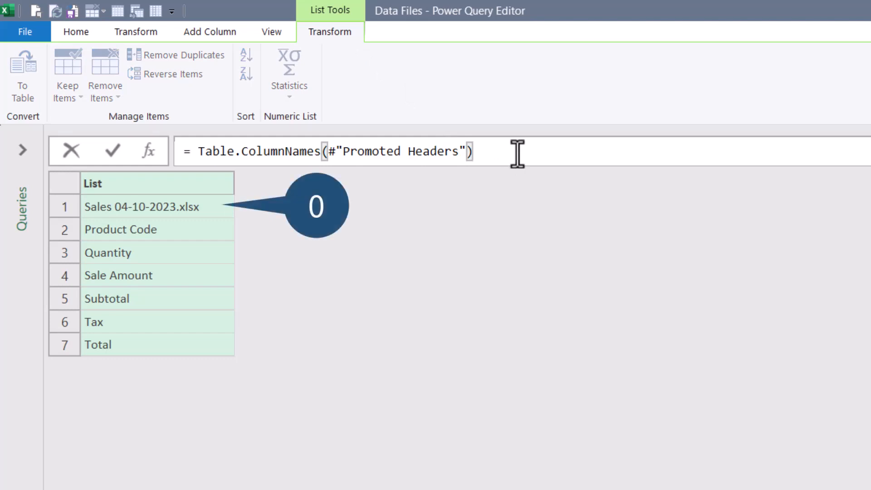
text({0})
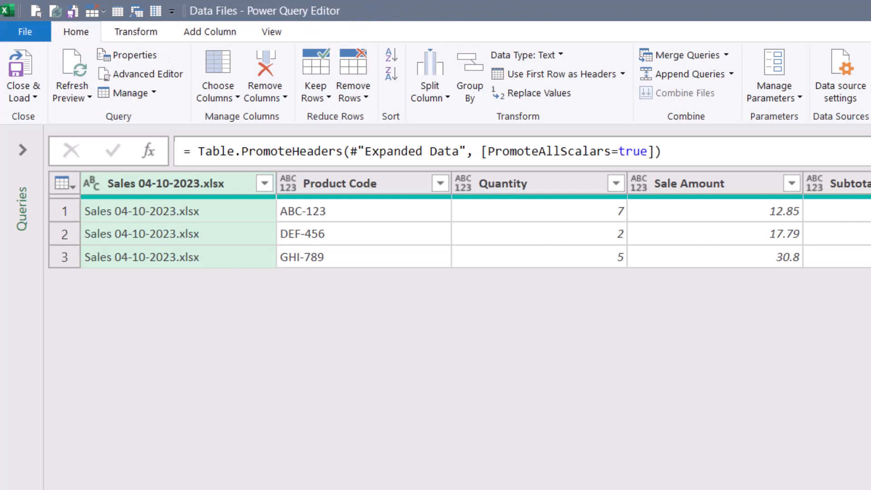
mouse_move(178, 194)
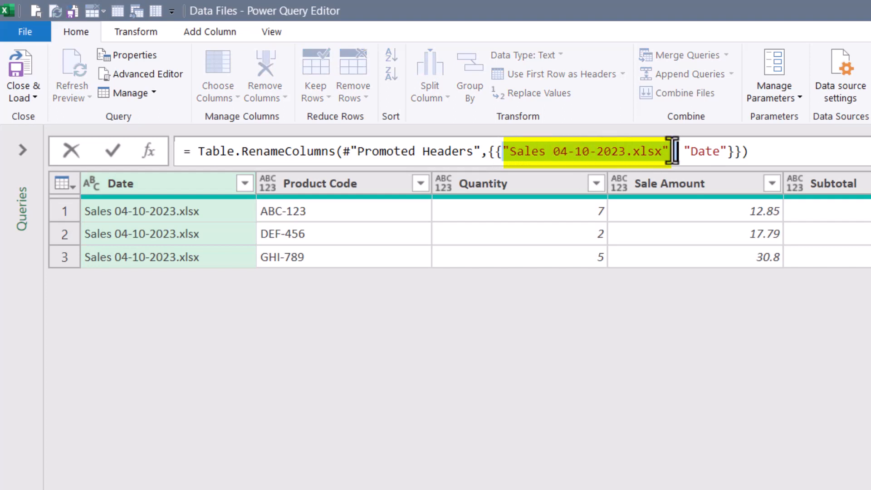
- Replace the hard-coded name in Table.RenameColumns with Table.ColumnNames(#"Promoted Headers"){0} so the first column becomes Date
text(Table.ColumnNames(#"Promoted Headers"){0})
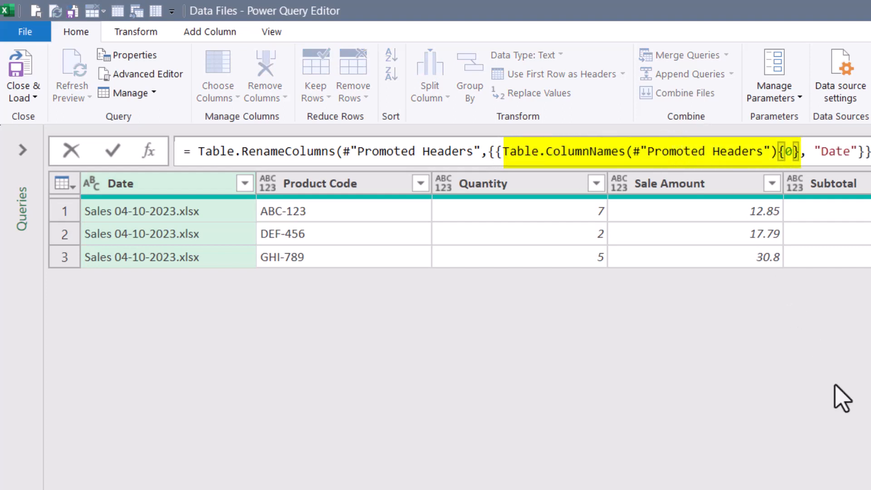
mouse_move(558, 325)
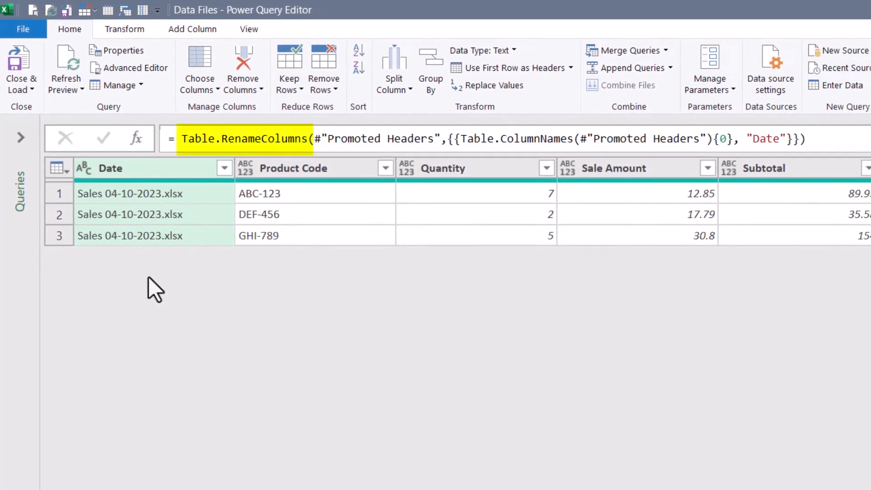
double_click(516, 138)
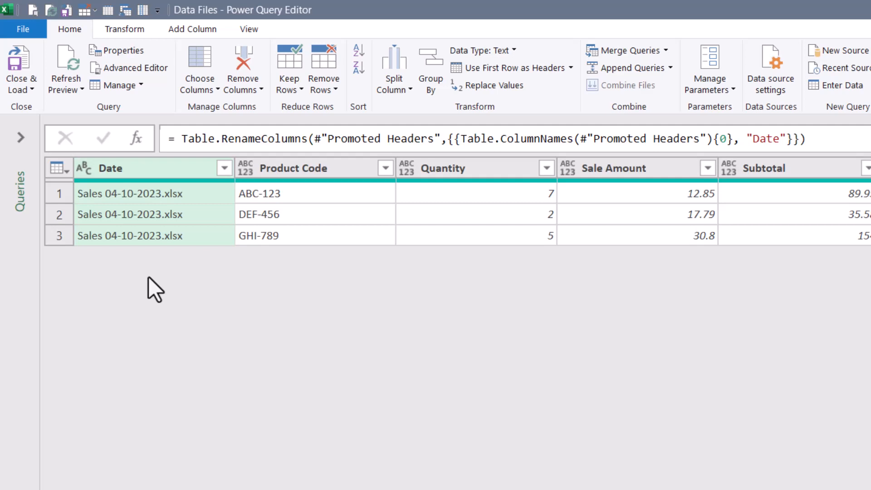
- Extract the text between space and period in the Date column, keeping only the file-name date
click(82, 167)
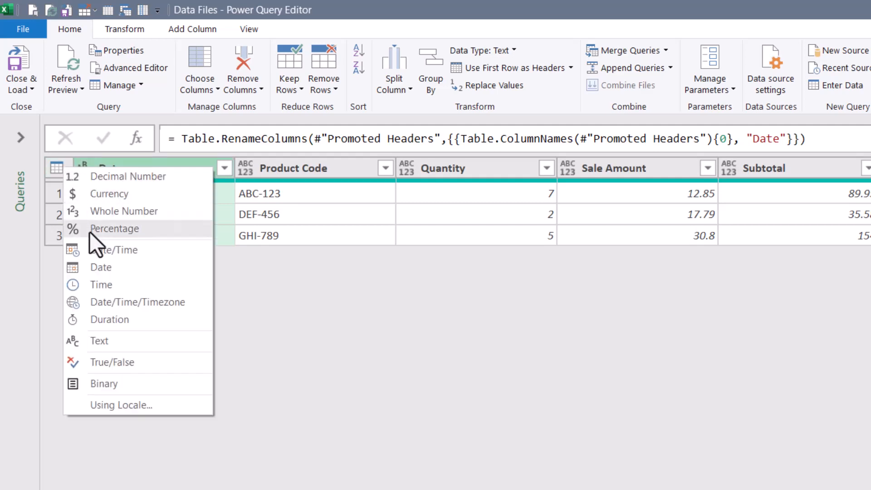
click(100, 266)
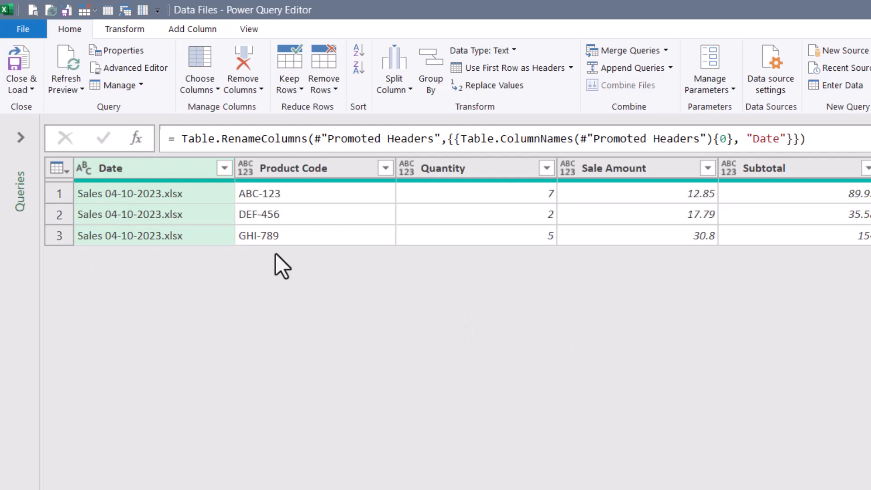
mouse_move(156, 125)
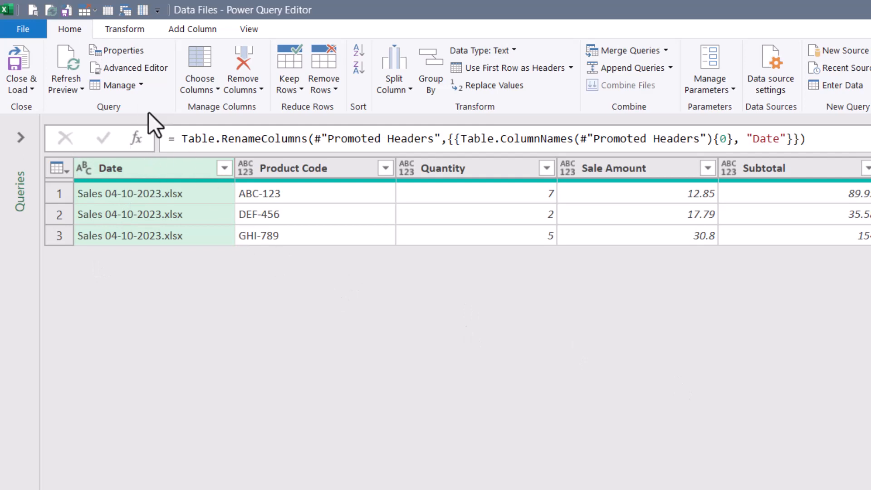
click(124, 29)
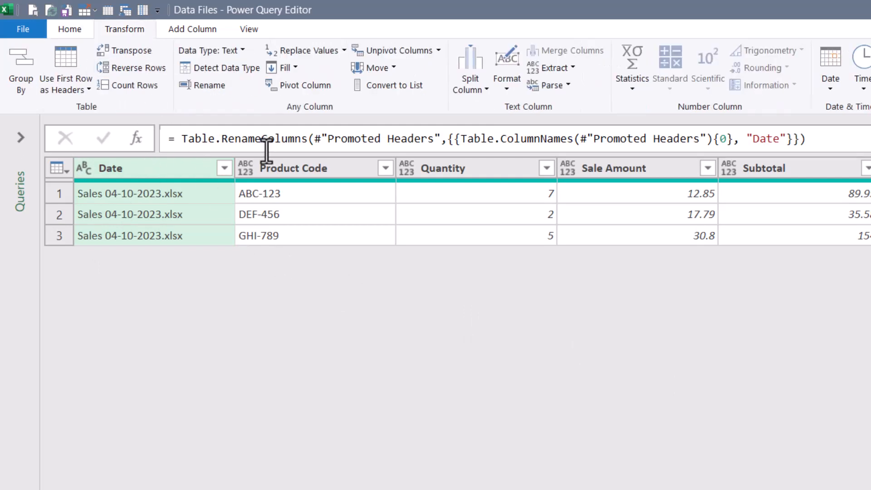
click(549, 68)
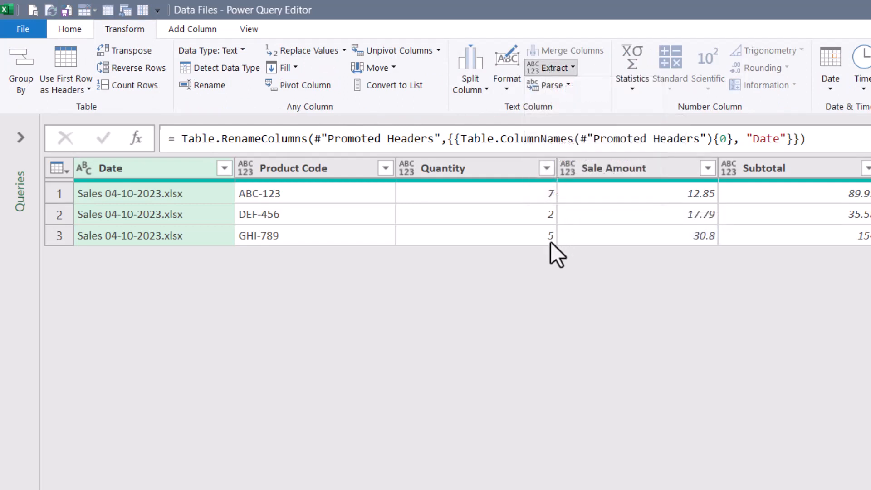
click(552, 68)
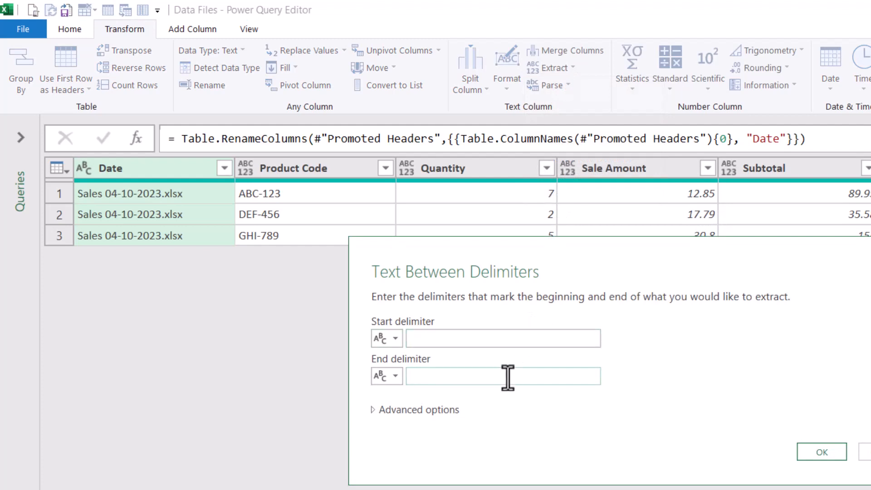
click(821, 452)
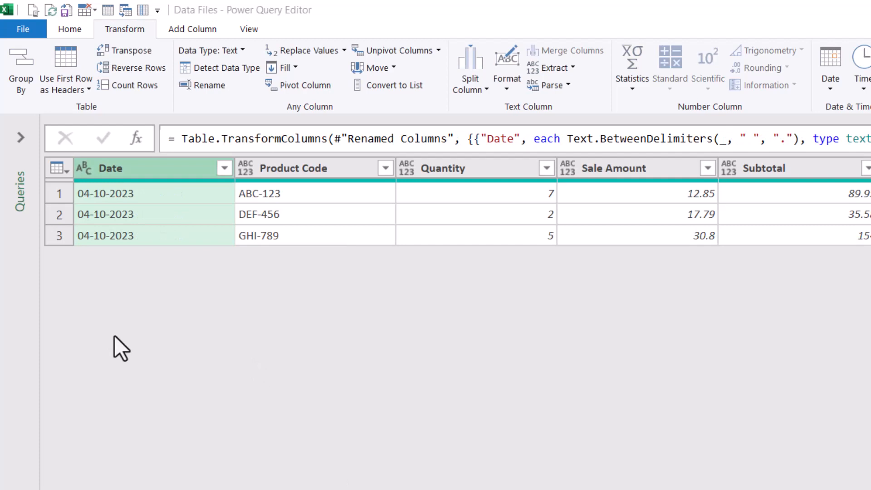
mouse_move(190, 319)
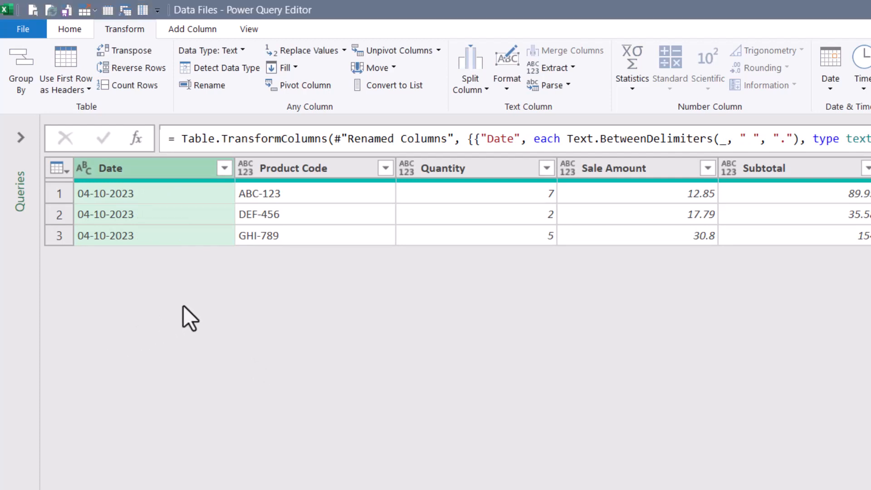
mouse_move(219, 67)
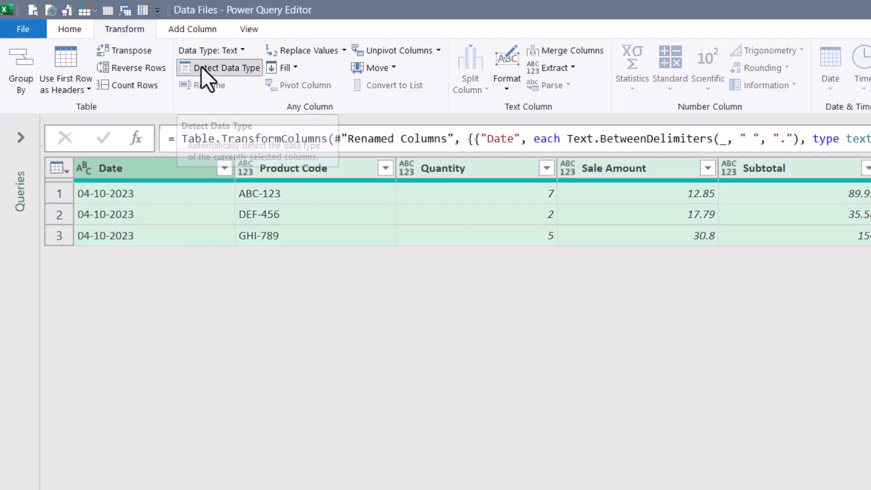
- Detect data types for all columns so Date becomes a real date
click(223, 67)
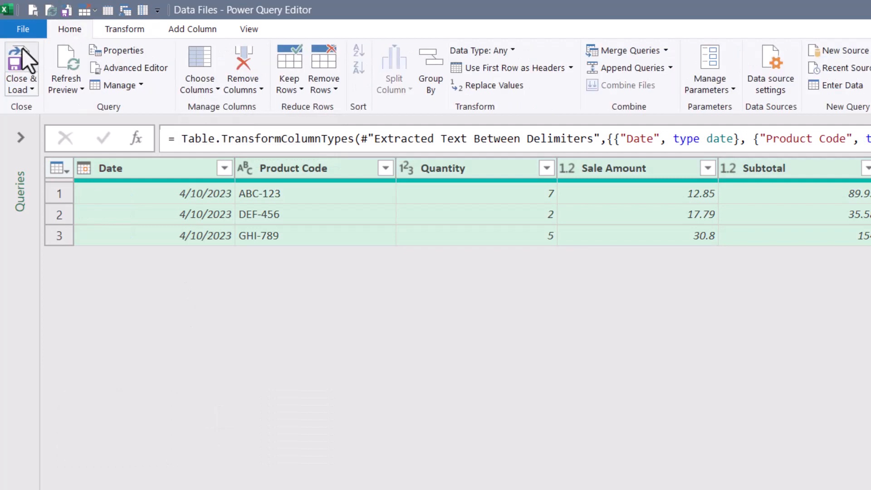
- Load the query to the worksheet, copy a sales file into Data Files as Sales 12-12-2023.xlsx and close the folder
click(21, 70)
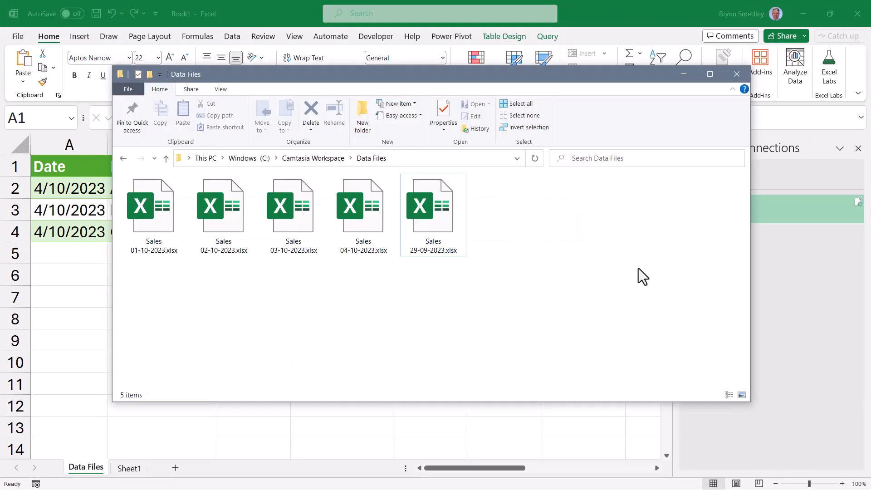
click(363, 206)
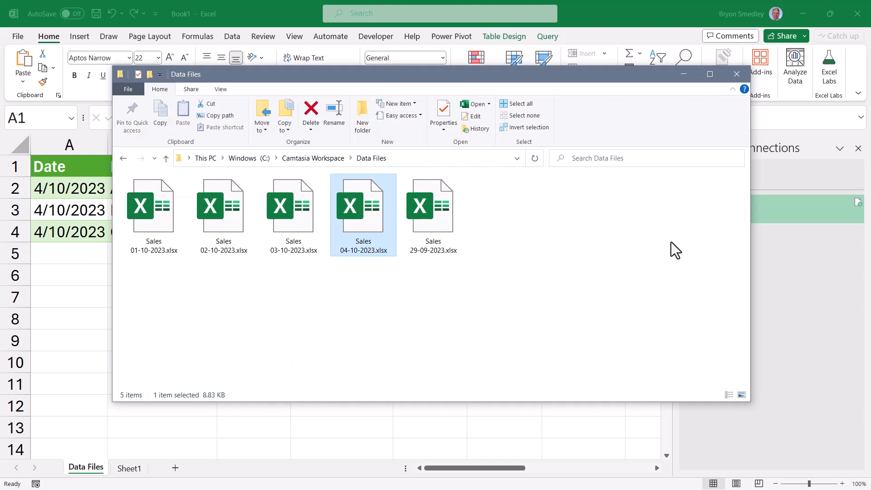
mouse_move(671, 354)
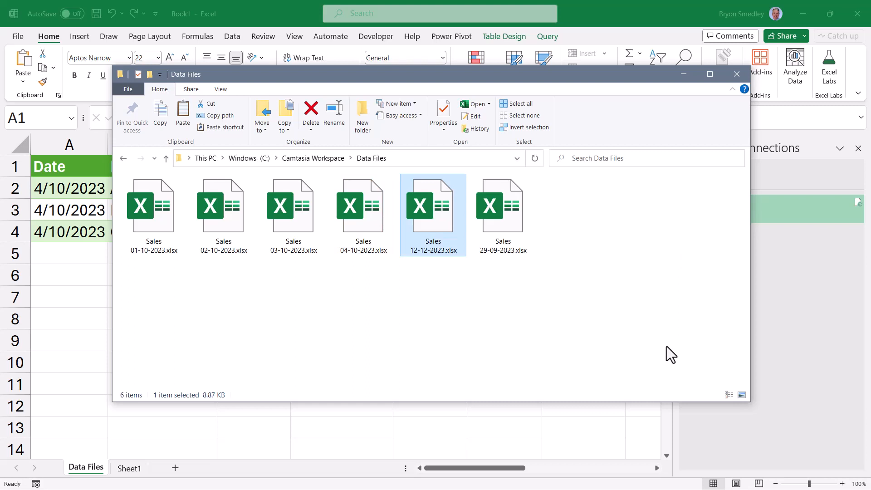
click(736, 73)
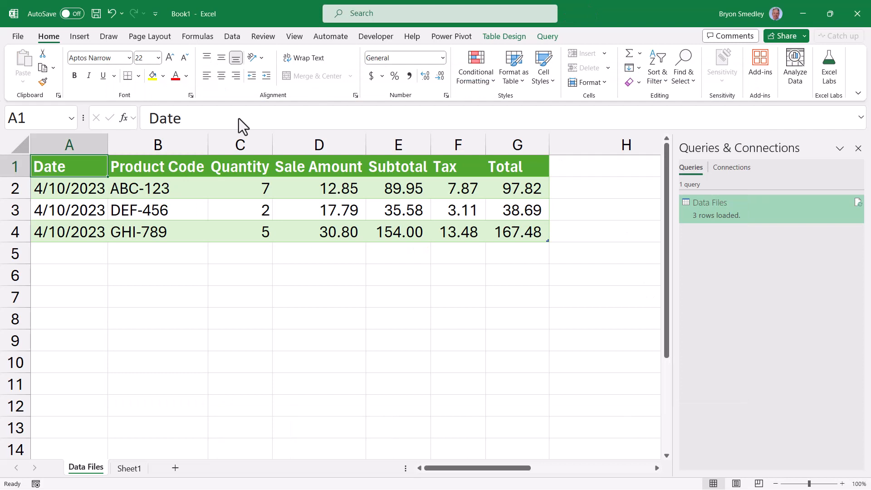
- Refresh the loaded table to pull in the 12/12/2023 rows, then edit the Data Files query again
right_click(150, 188)
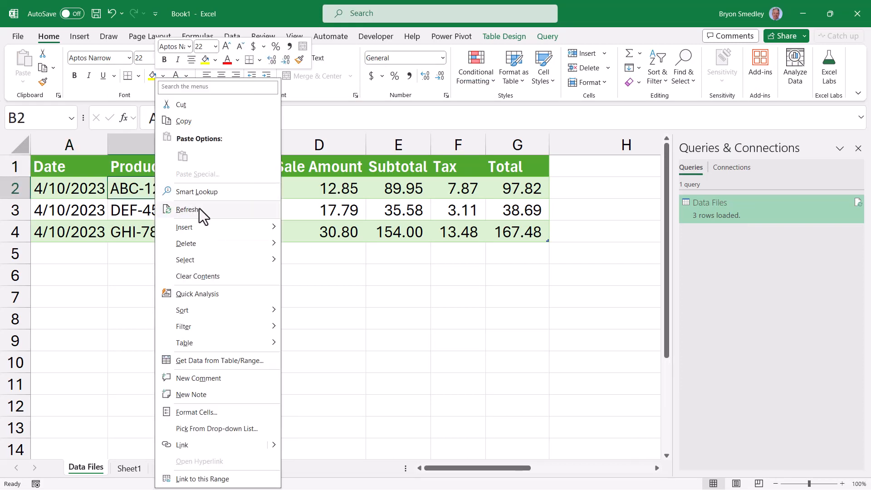
click(188, 210)
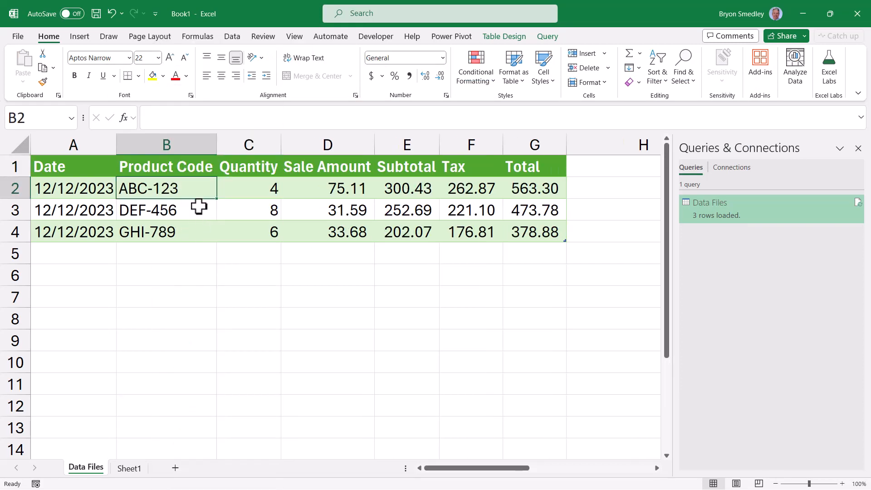
right_click(708, 202)
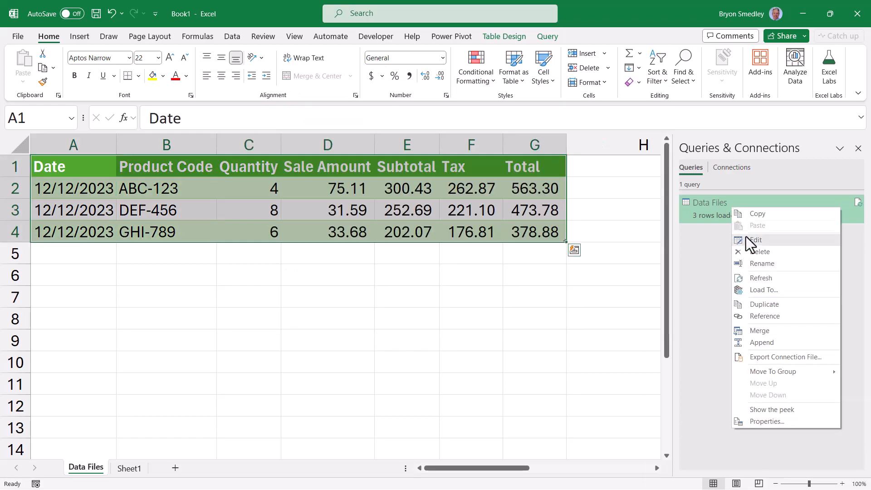
click(753, 239)
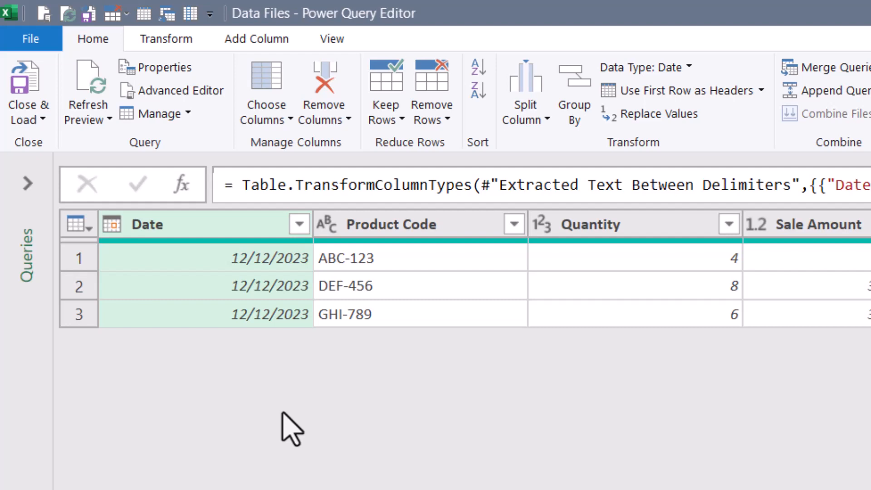
mouse_move(293, 427)
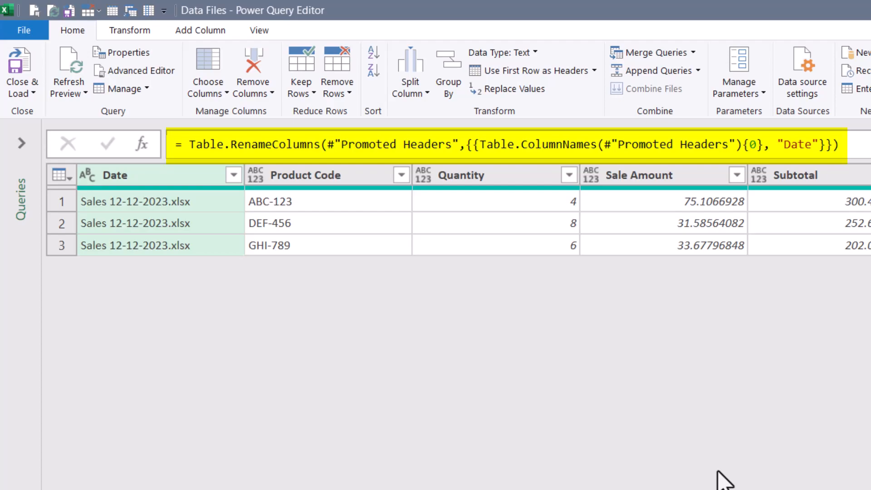
- Close & Load after checking the Renamed Columns step, returning to the Excel table with 12/12/2023 rows
click(22, 70)
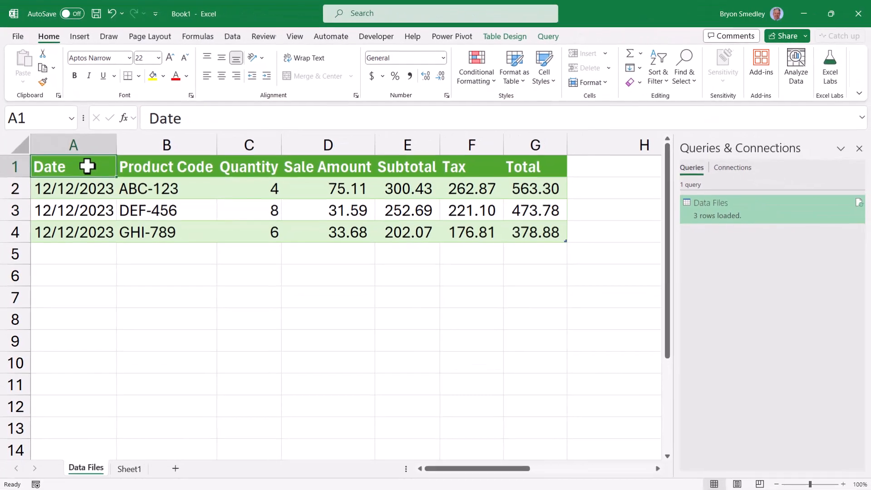